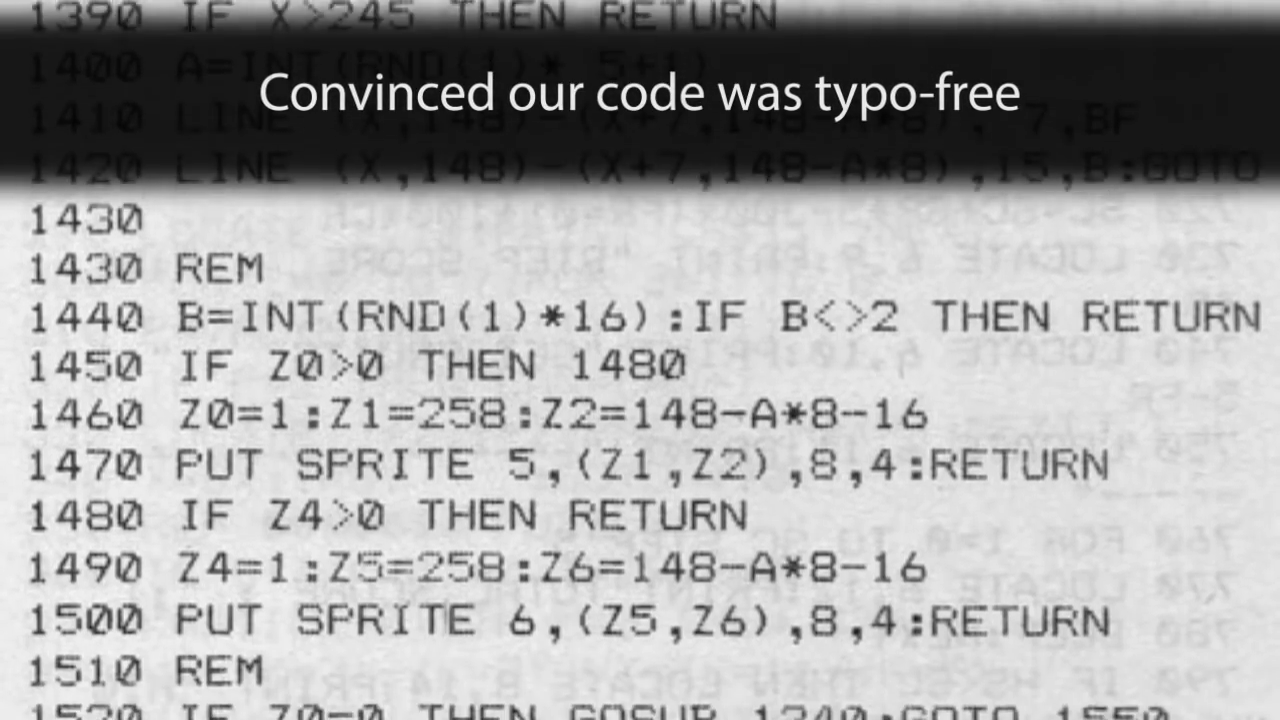
pyautogui.scroll(-3)
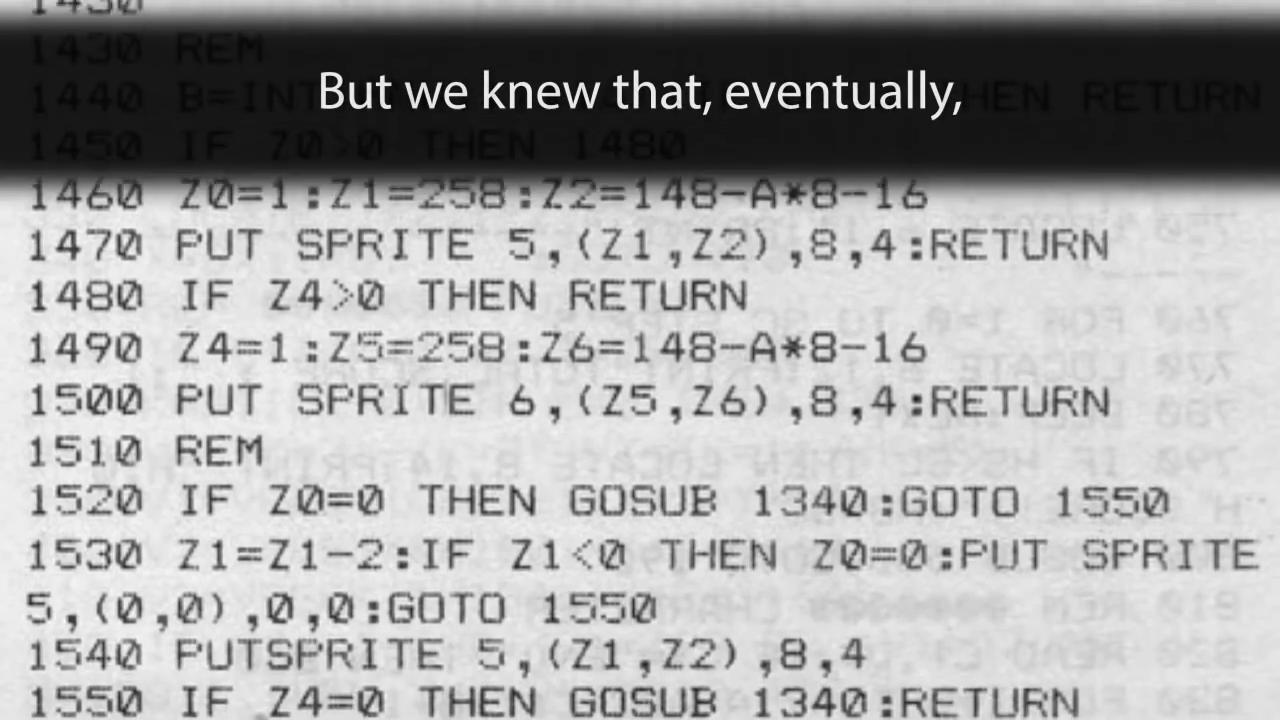